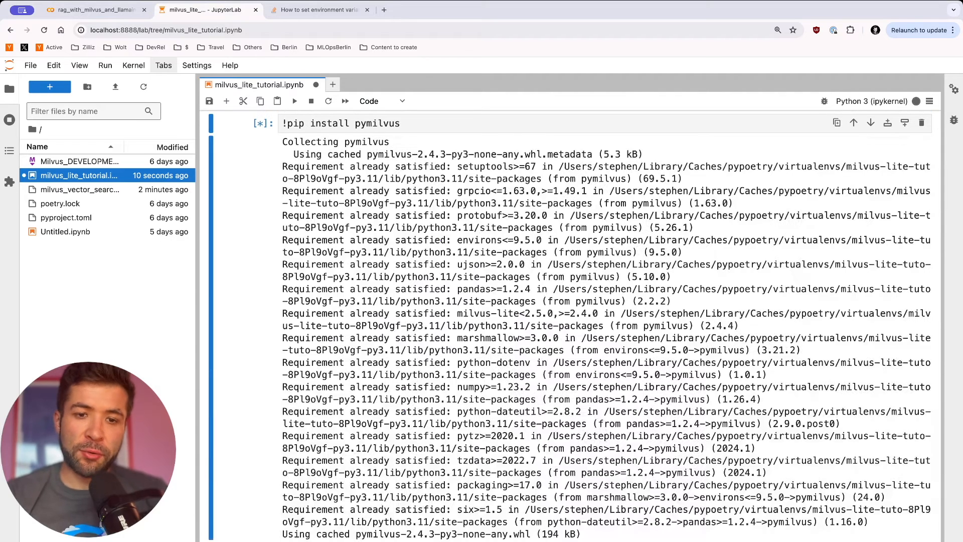
Scroll through the pymilvus and sentence-transformers pip install cells while they run
scroll(down, 3)
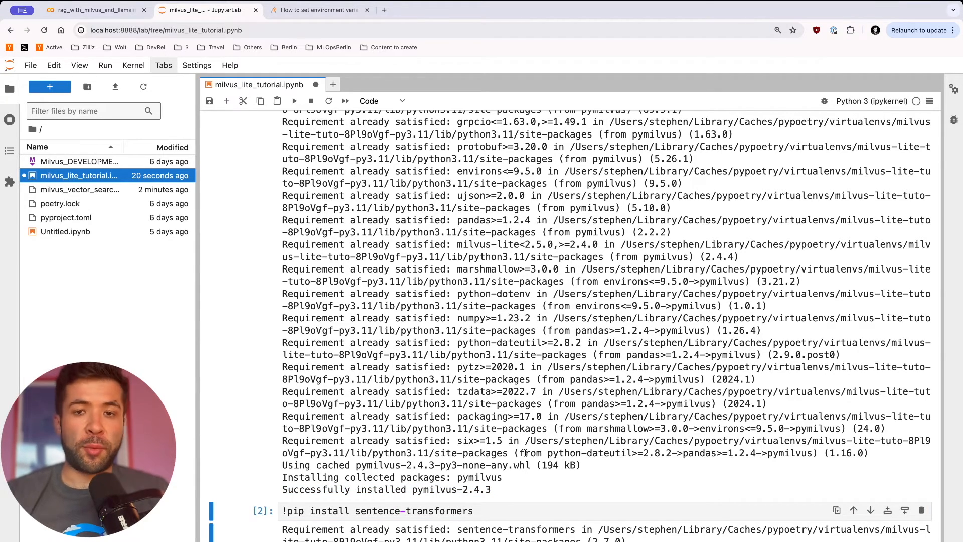
scroll(down, 3)
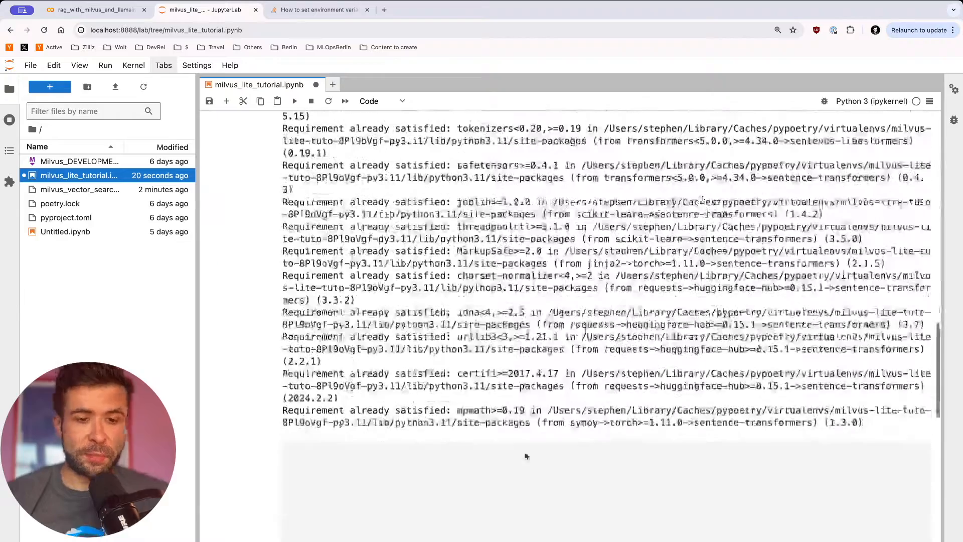
Run the MilvusClient cell to connect, then create the 384-dimension demo_collection
scroll(down, 3)
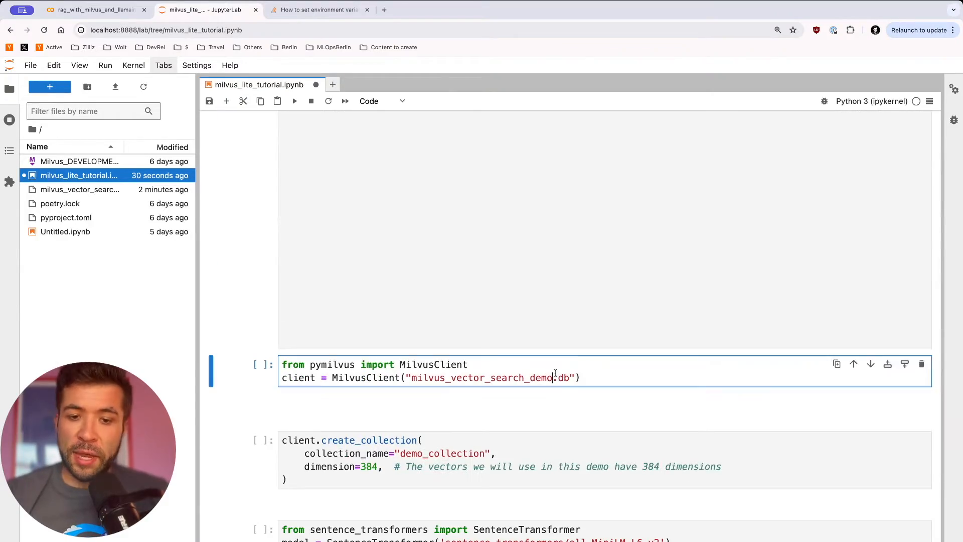
key(shift+enter)
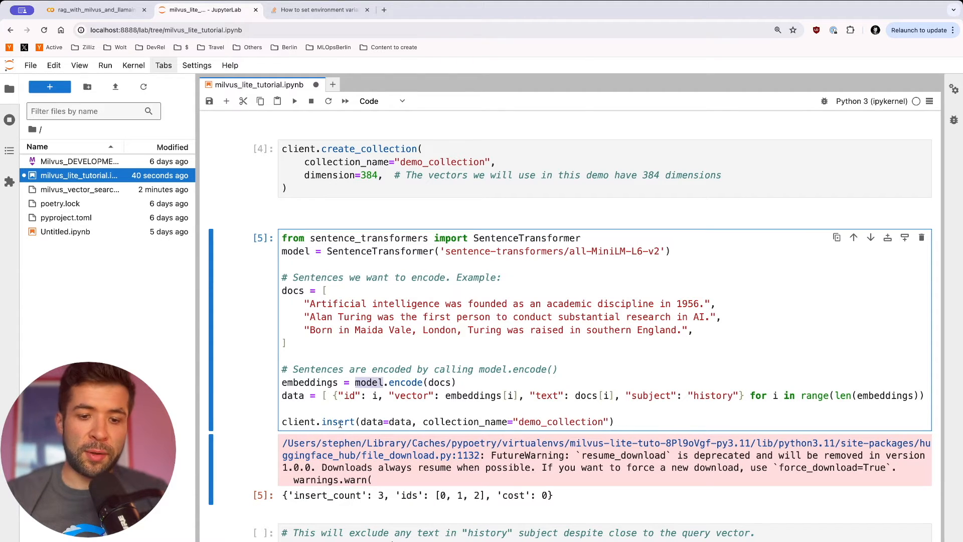
Run the client.search cell filtered on subject history, then scroll to client.query
scroll(down, 3)
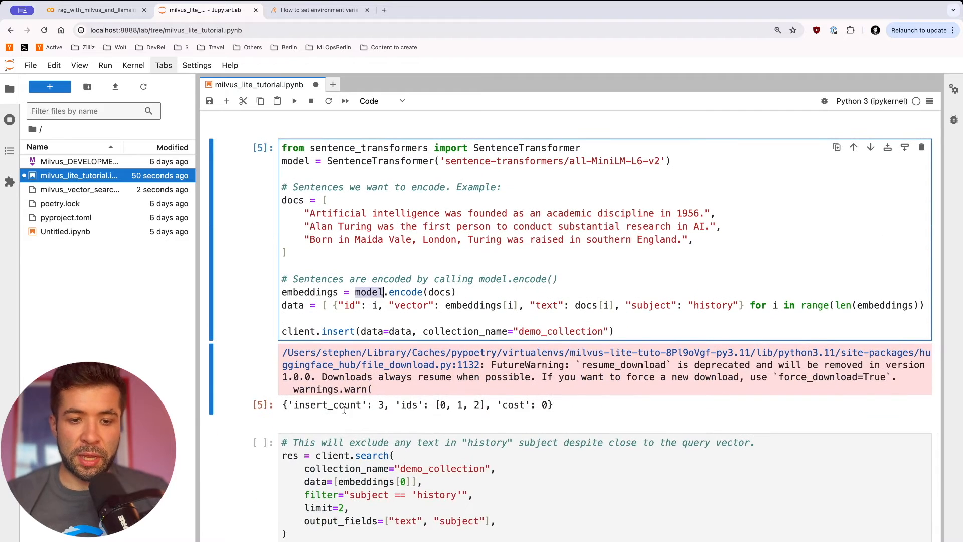
click(384, 481)
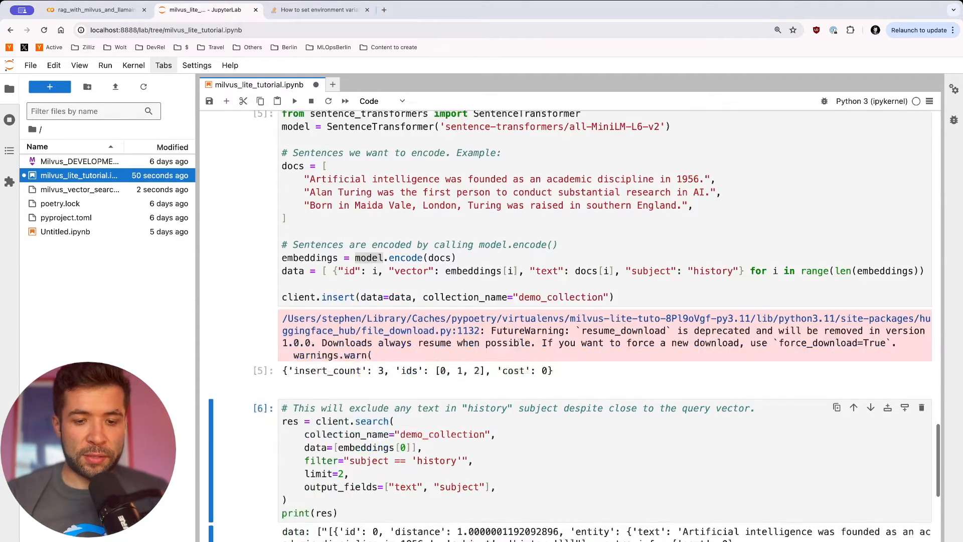
scroll(down, 3)
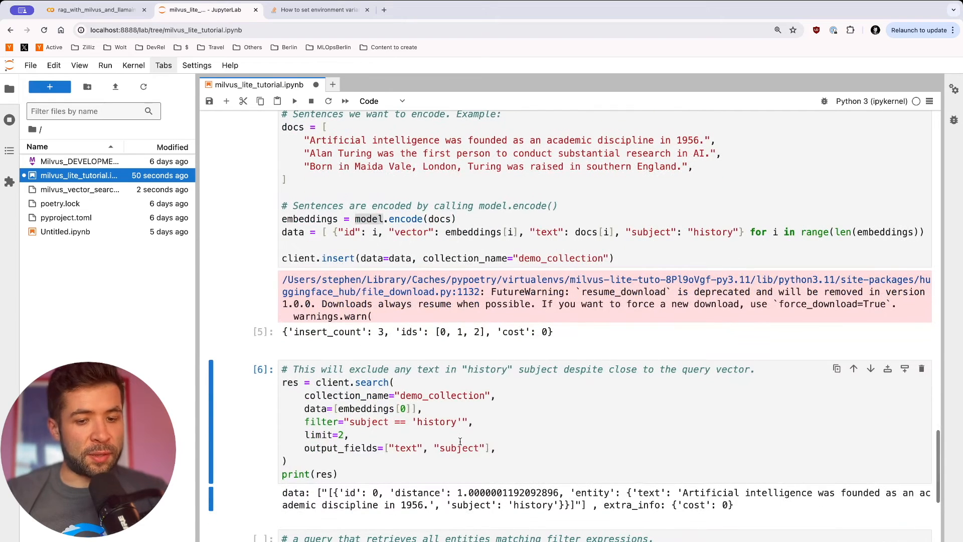
scroll(down, 3)
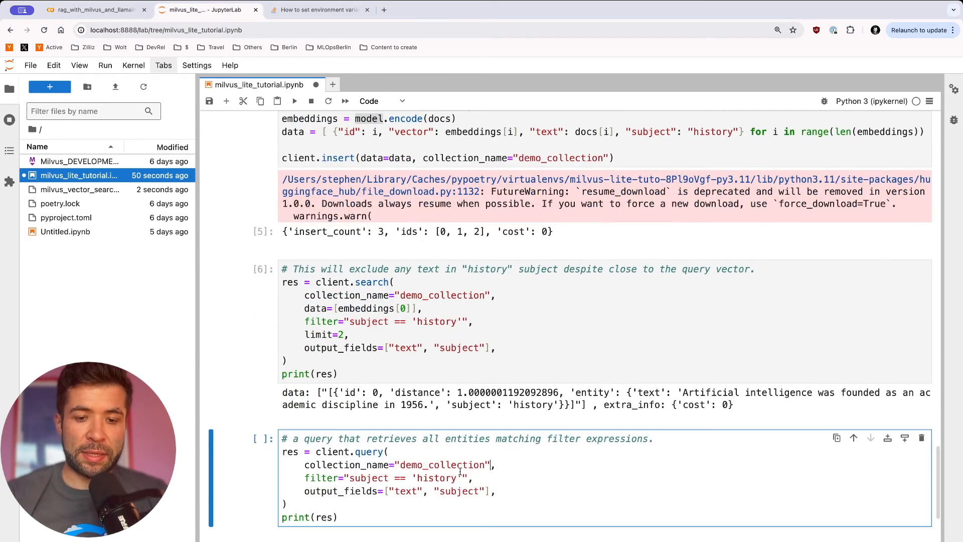